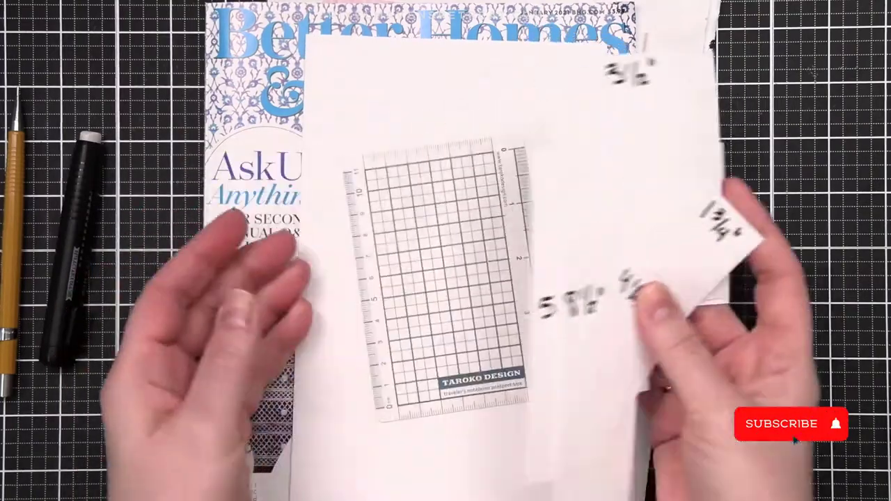
pyautogui.click(791, 424)
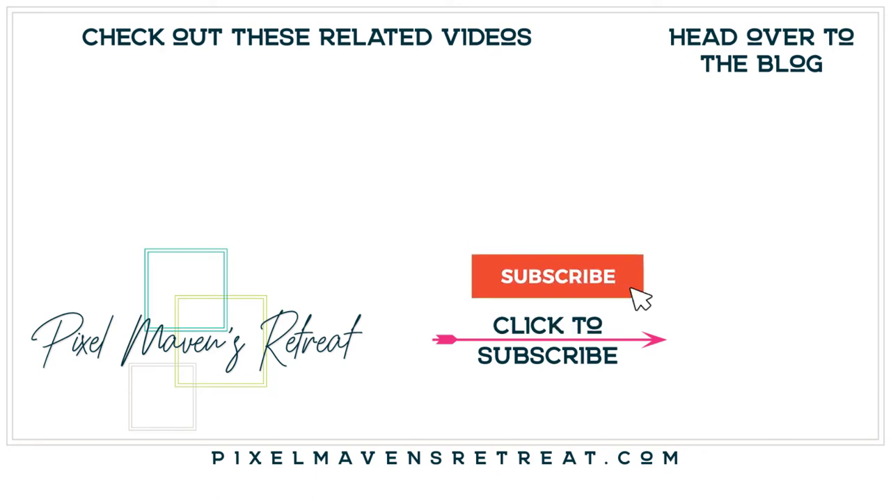
pyautogui.click(557, 276)
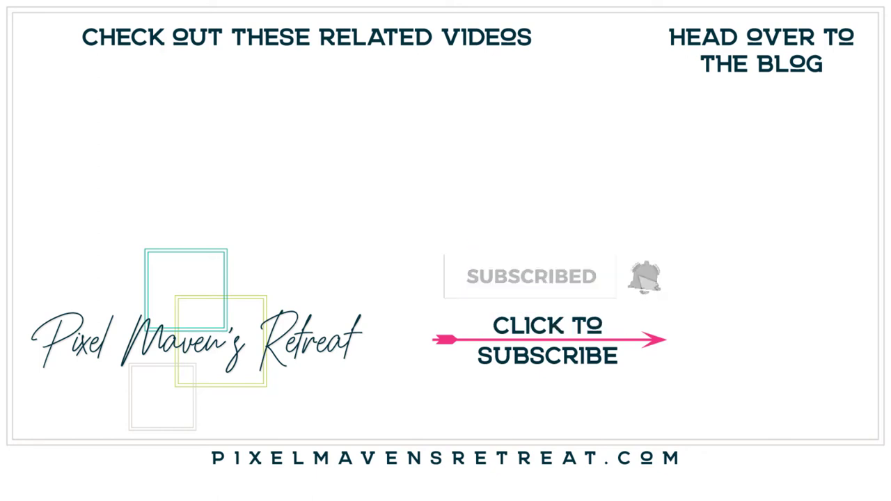